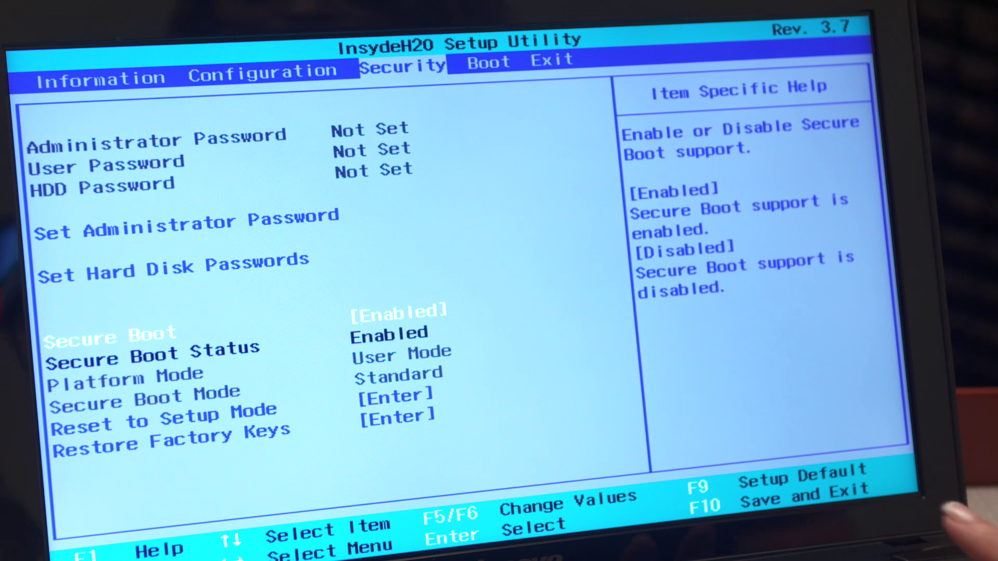
Confirm the current setting and go to the Save & Exit page of Aptio Setup Utility.
key(Enter)
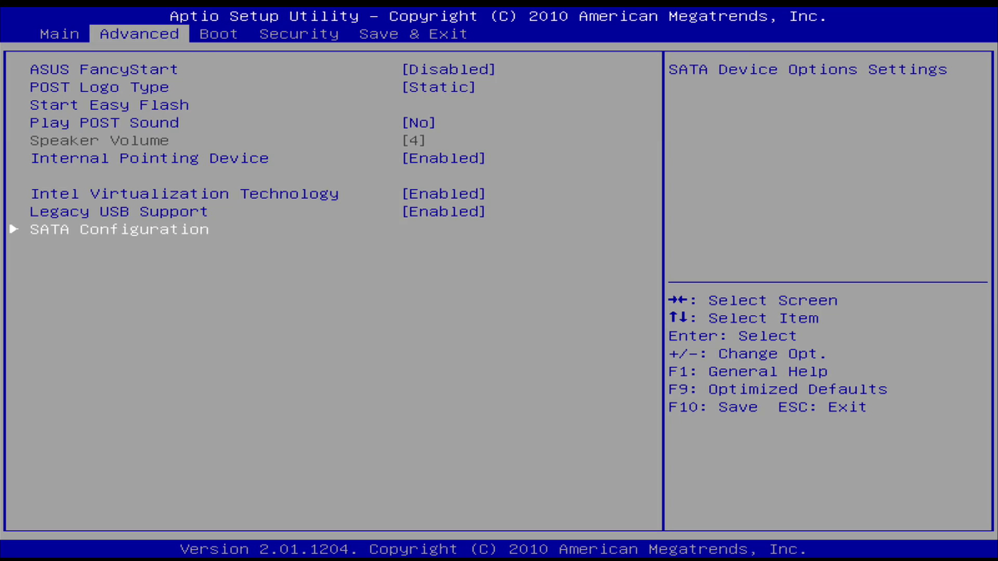
click(413, 34)
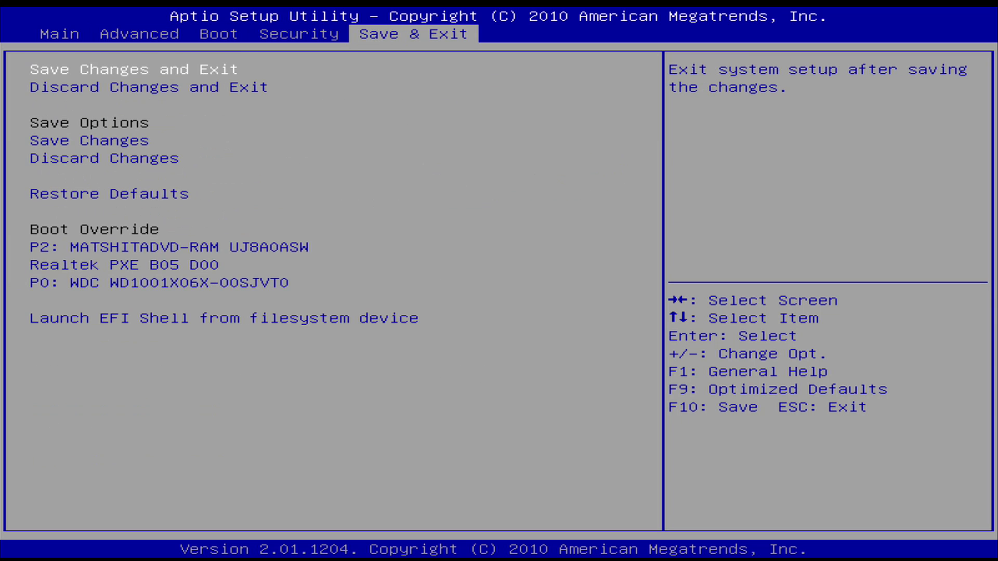